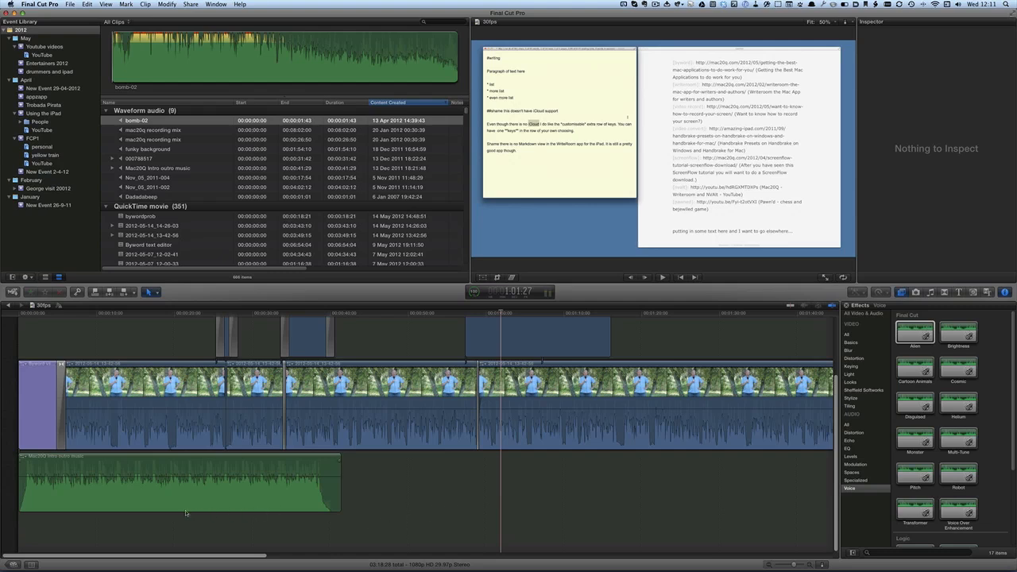
mouse_move(375, 489)
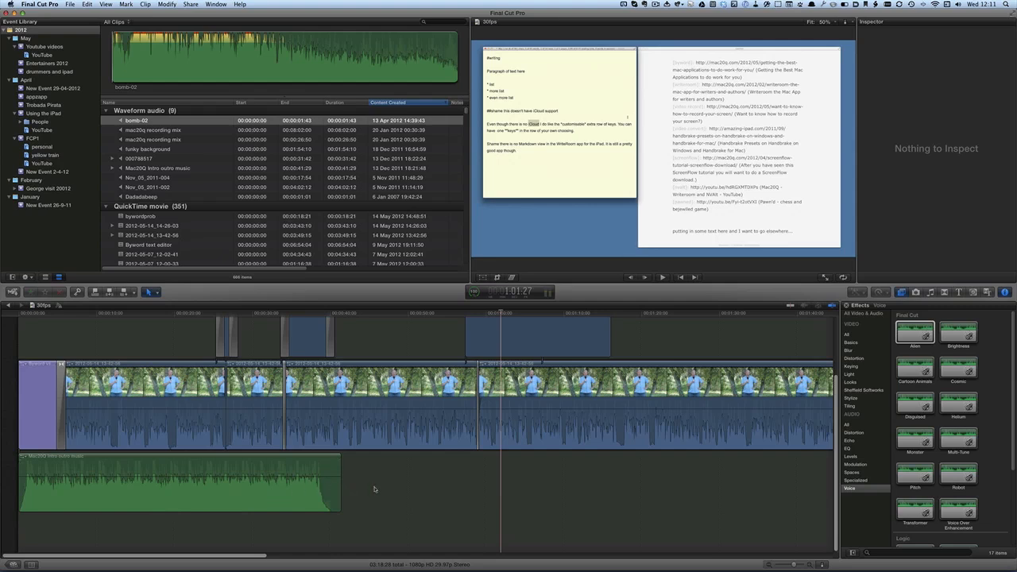
mouse_move(400, 489)
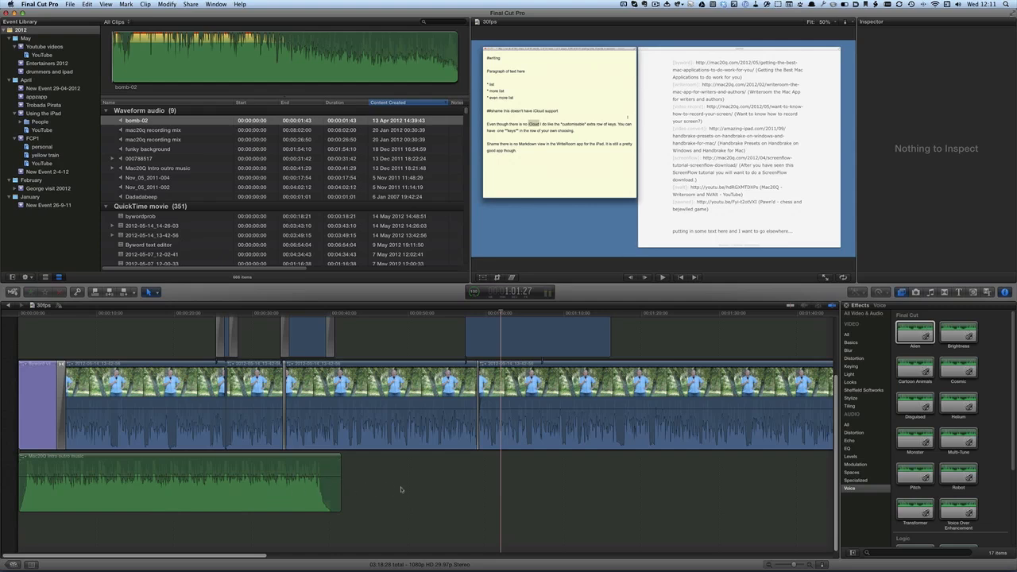
mouse_move(130, 524)
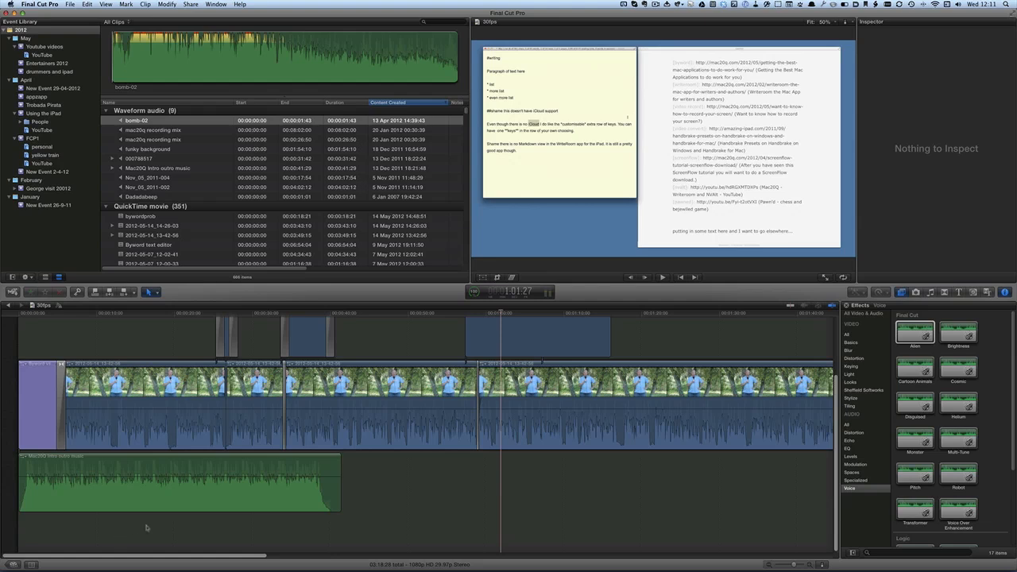
mouse_move(94, 532)
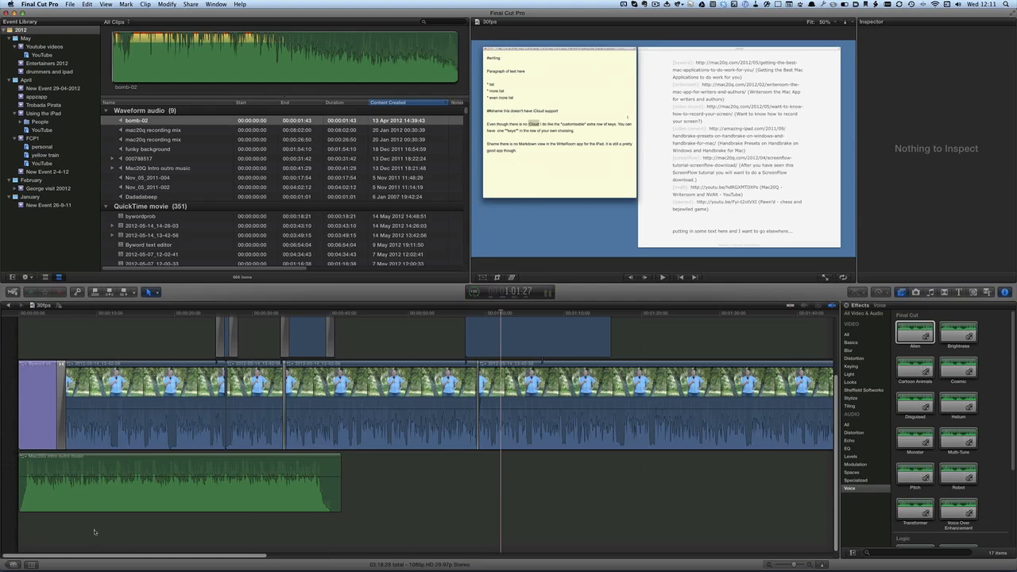
mouse_move(244, 493)
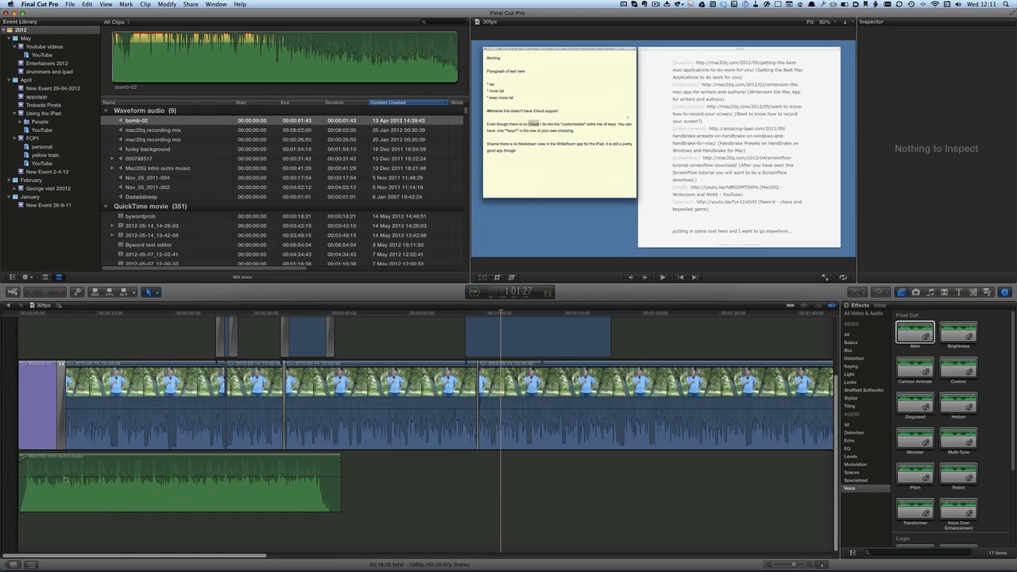
Move the playhead to the opening Mac20Q title shot so it shows in the Viewer
drag(63, 477, 63, 476)
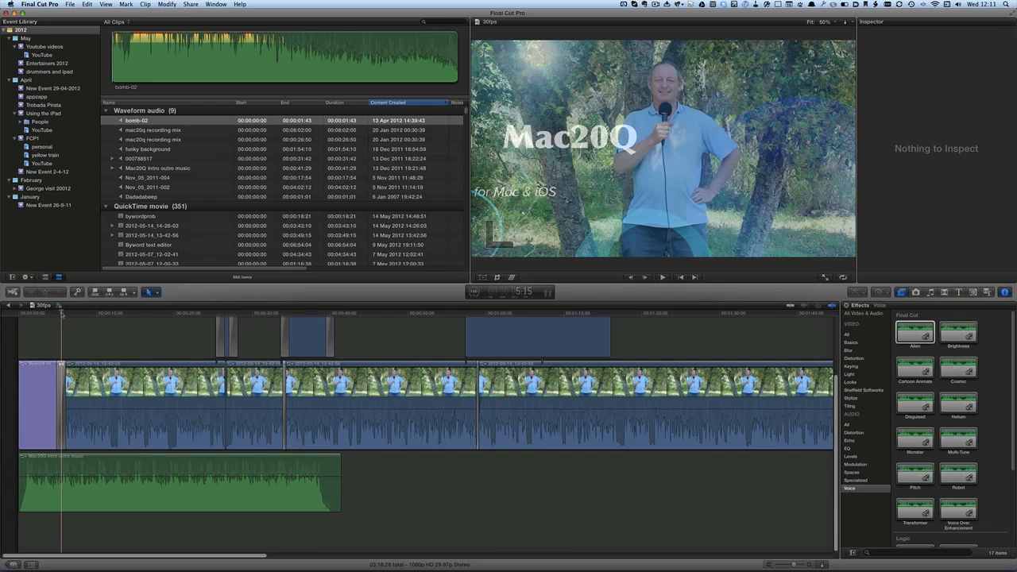
mouse_move(168, 459)
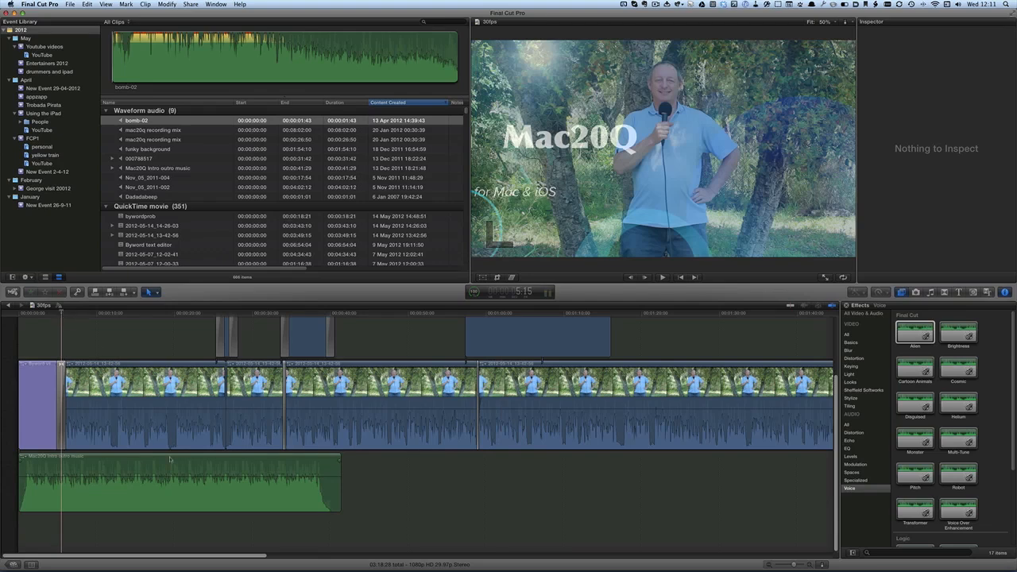
Select the Mac20Q Intro music clip and pull its volume line down to -5 dB
click(175, 483)
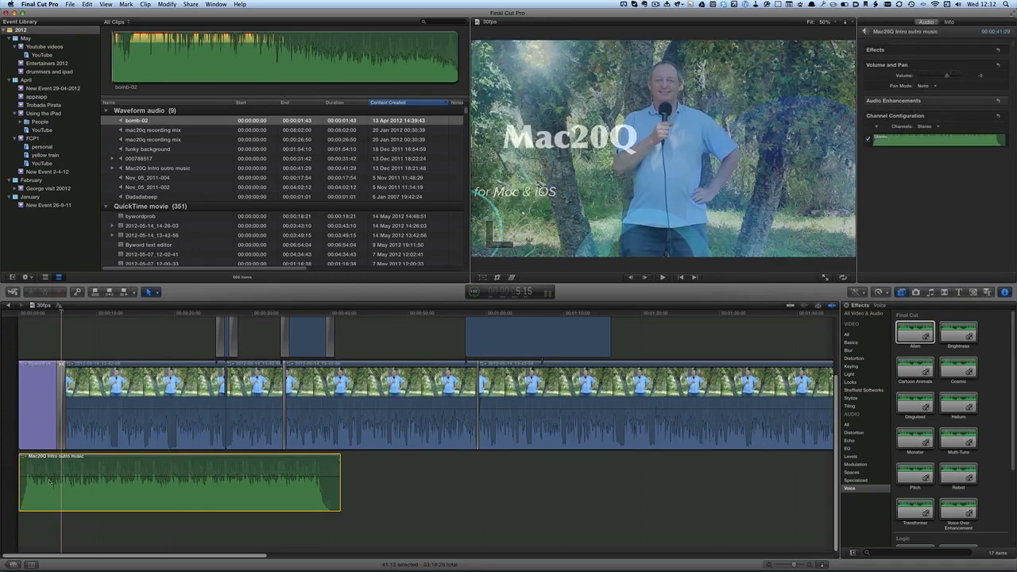
mouse_move(690, 326)
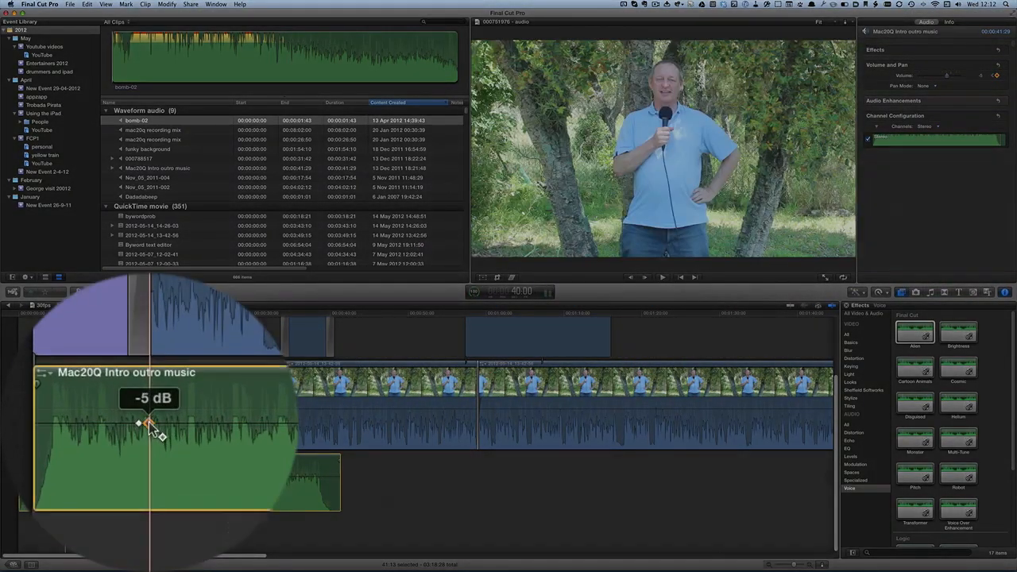
drag(149, 420, 149, 425)
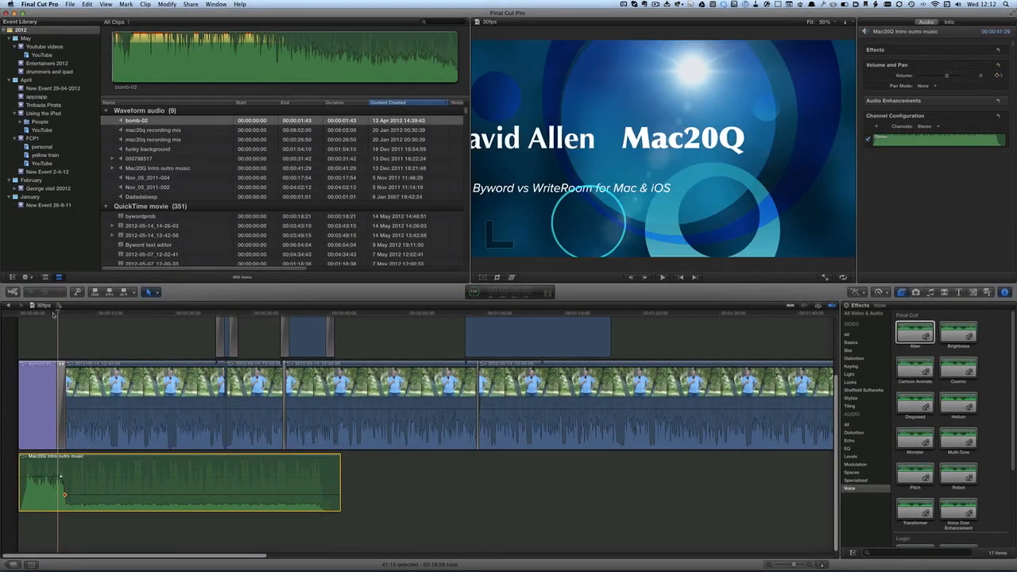
Switch to the Range Selection tool from the Tools pop-up to mark a range on the music clip
click(661, 276)
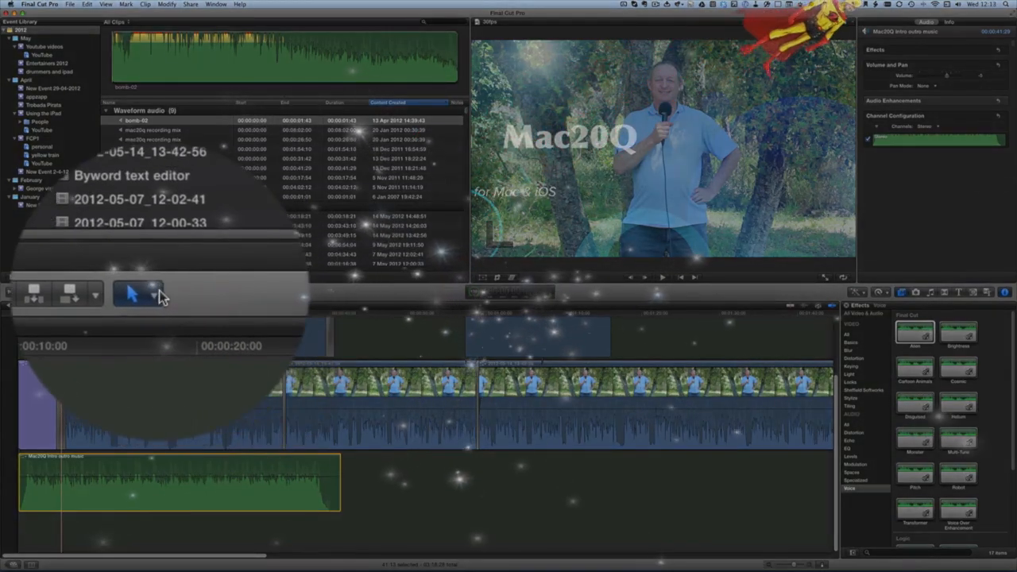
click(121, 232)
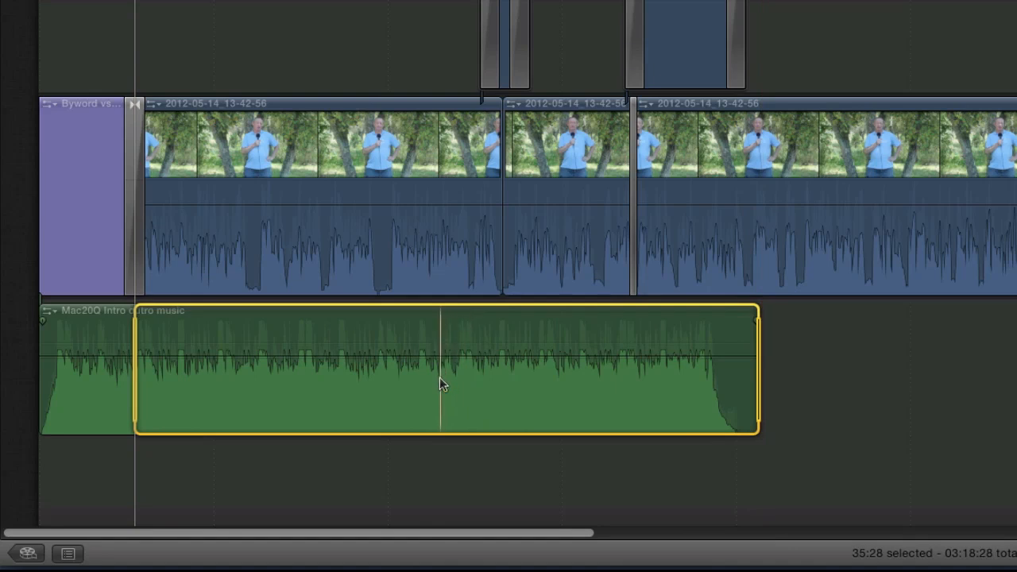
Drag the volume line inside the marked range down to about -46 dB, ducking the music
drag(442, 383, 416, 355)
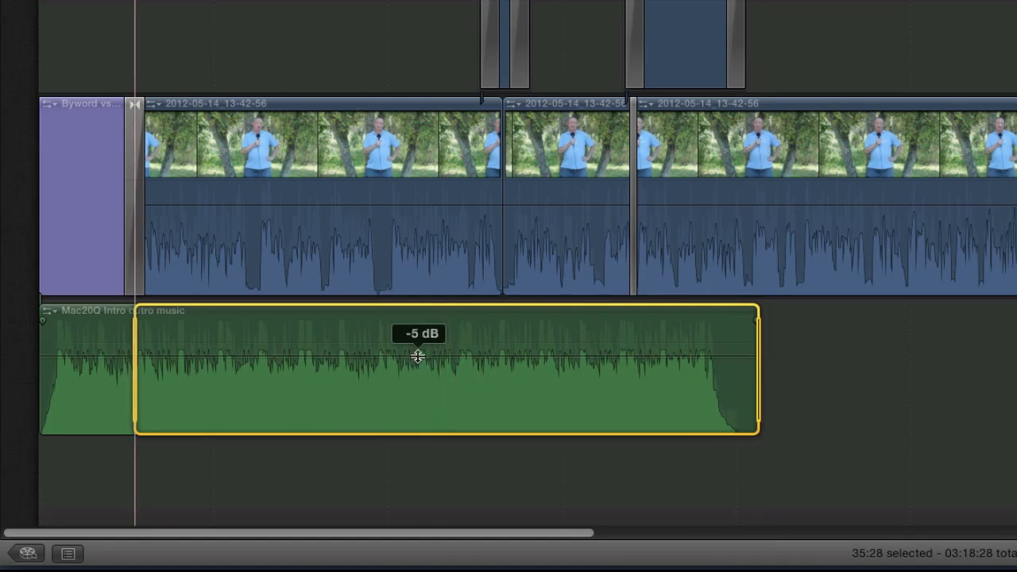
drag(419, 352, 420, 407)
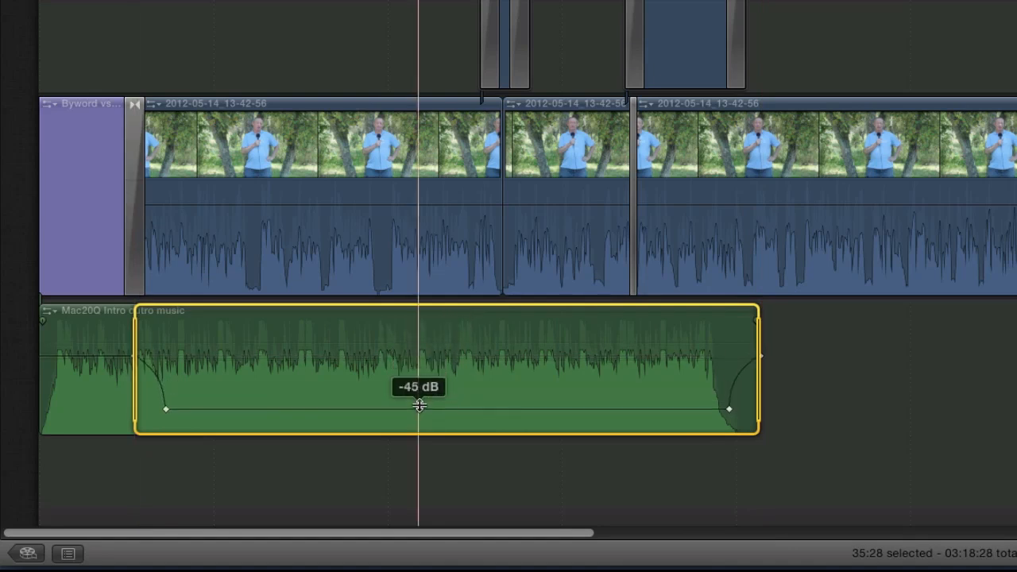
drag(419, 407, 419, 410)
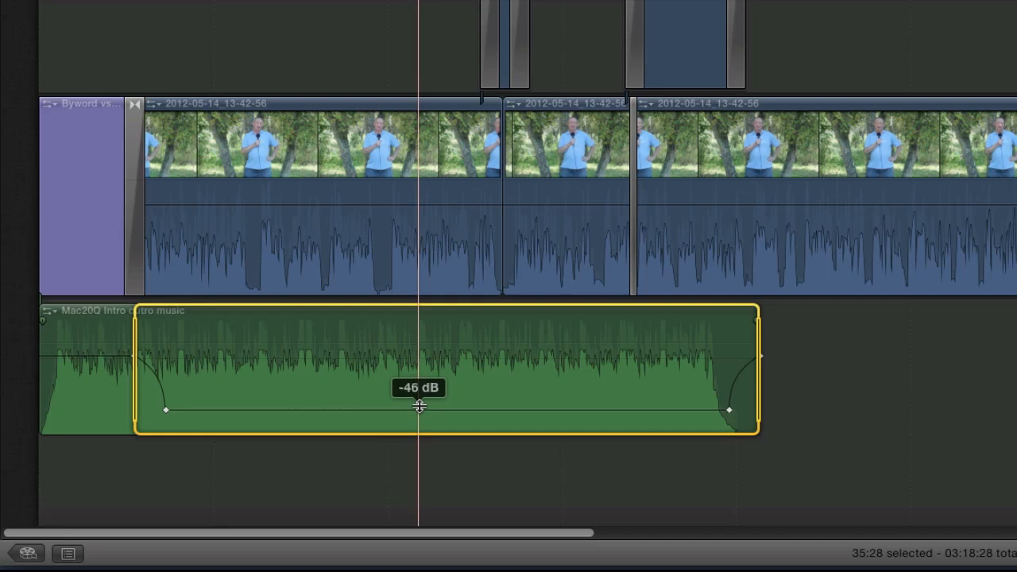
drag(420, 410, 422, 397)
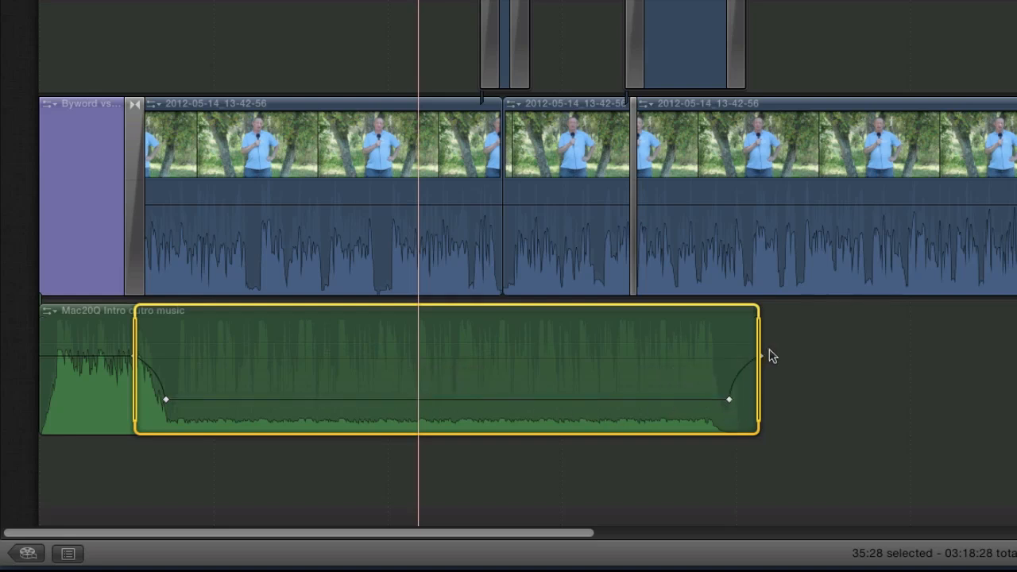
mouse_move(764, 362)
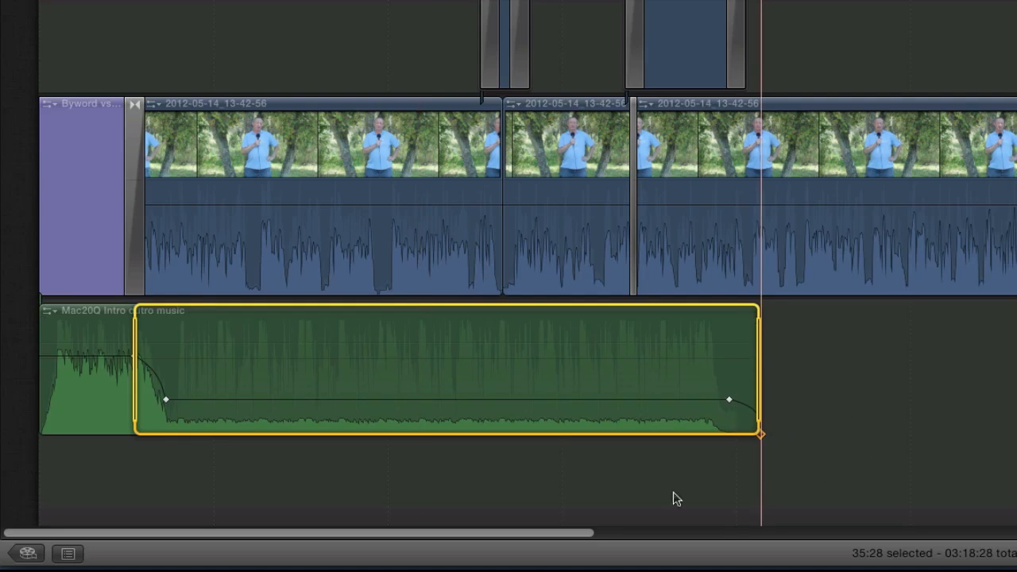
mouse_move(246, 413)
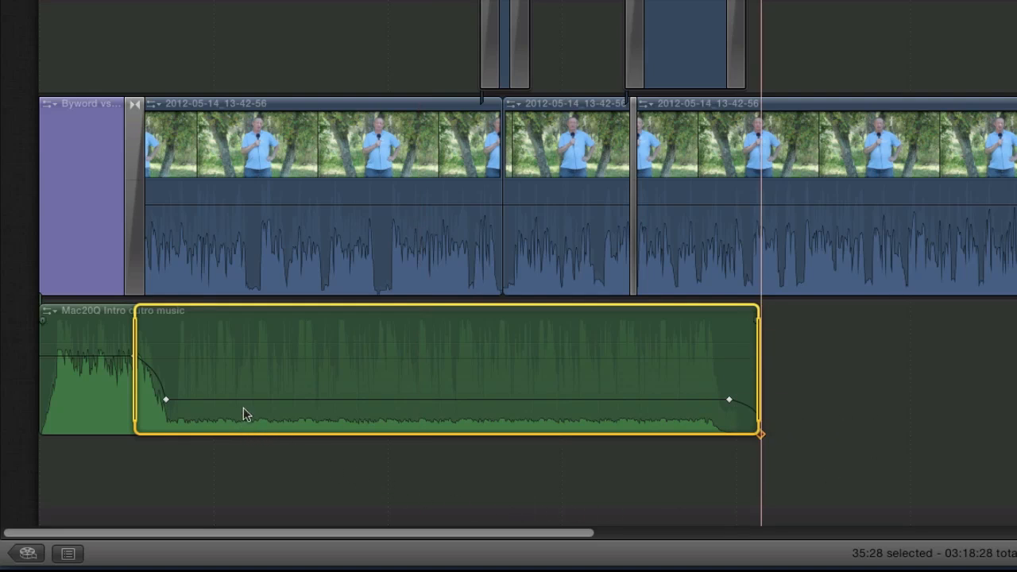
mouse_move(580, 380)
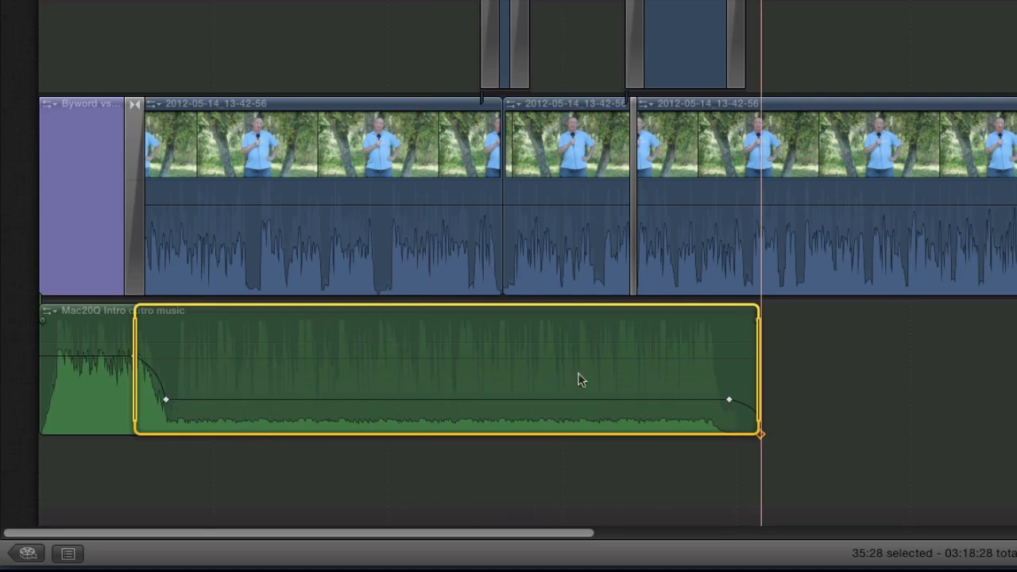
mouse_move(594, 375)
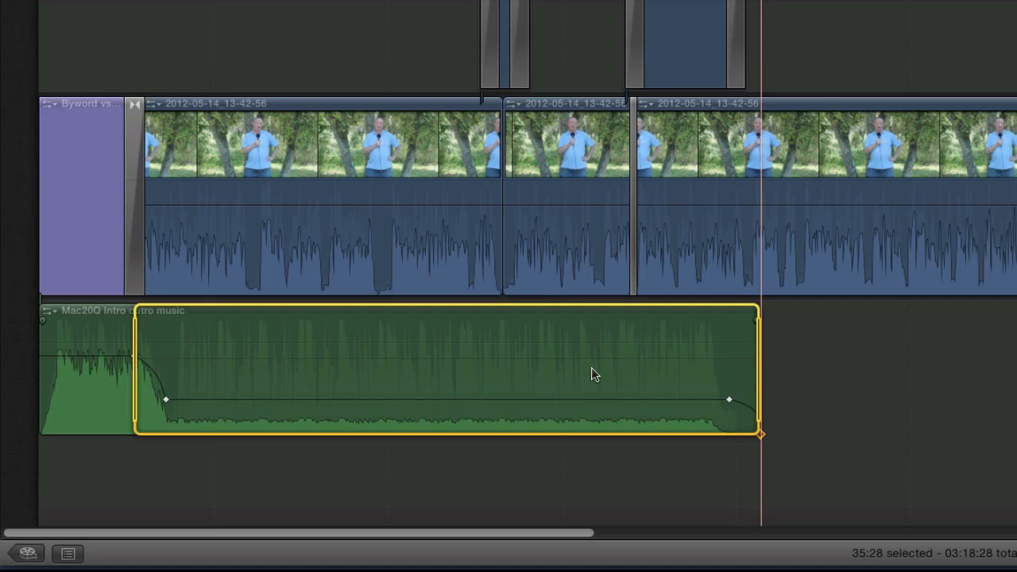
mouse_move(221, 448)
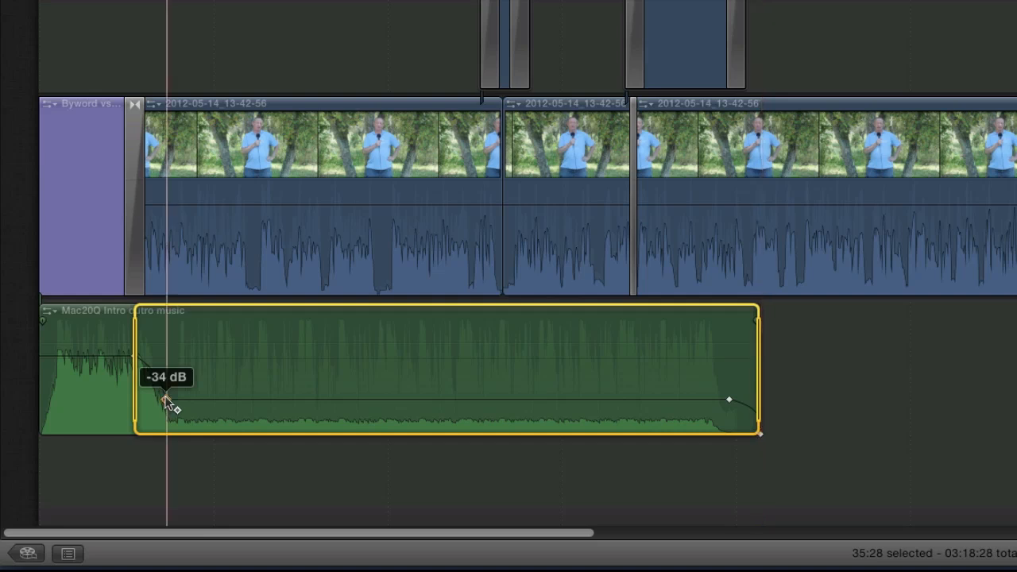
Slide the music's fade-down keyframe right to about 00:00:15:24 for a gentler ramp
drag(167, 400, 315, 398)
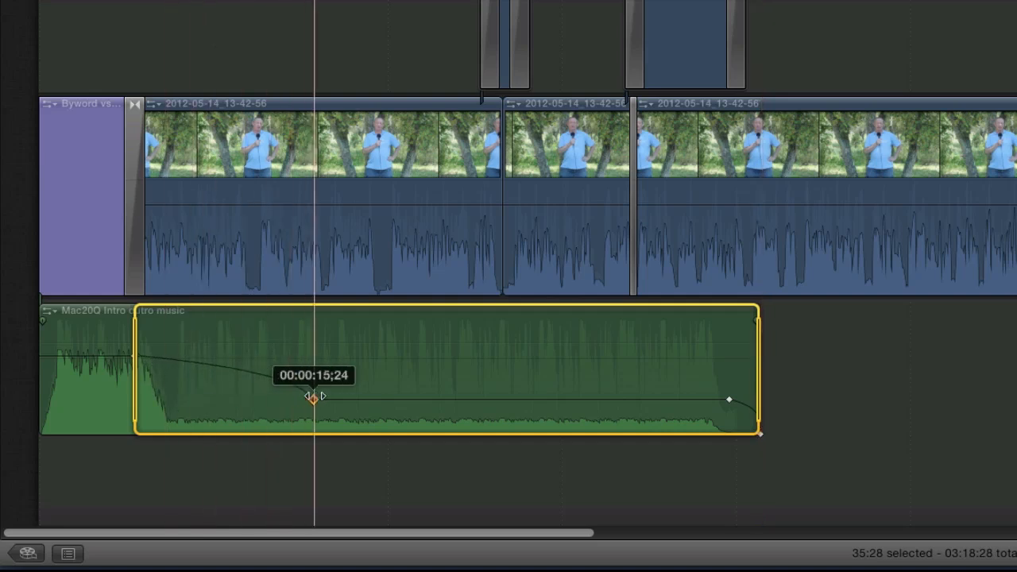
drag(314, 399, 267, 399)
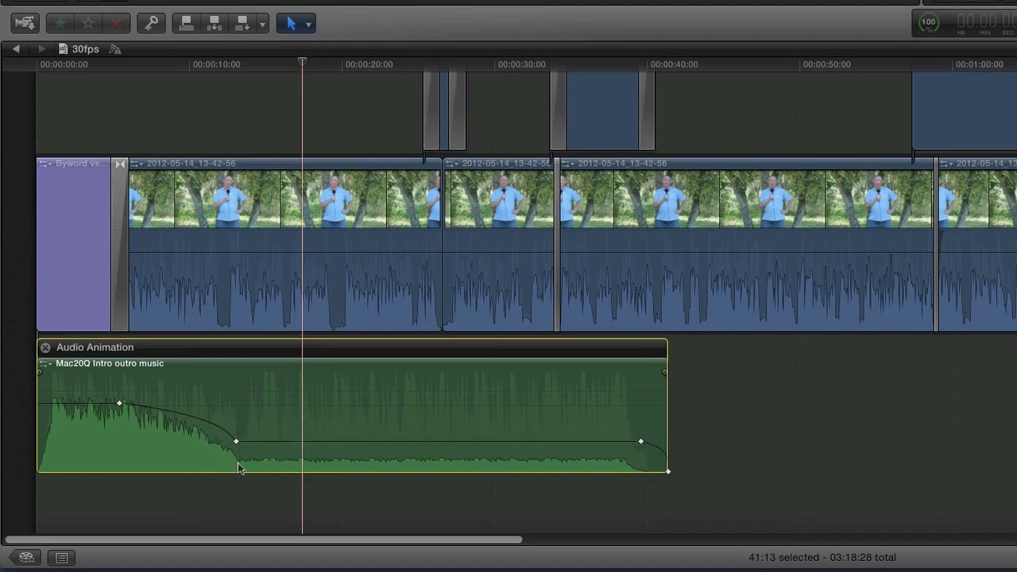
mouse_move(1013, 433)
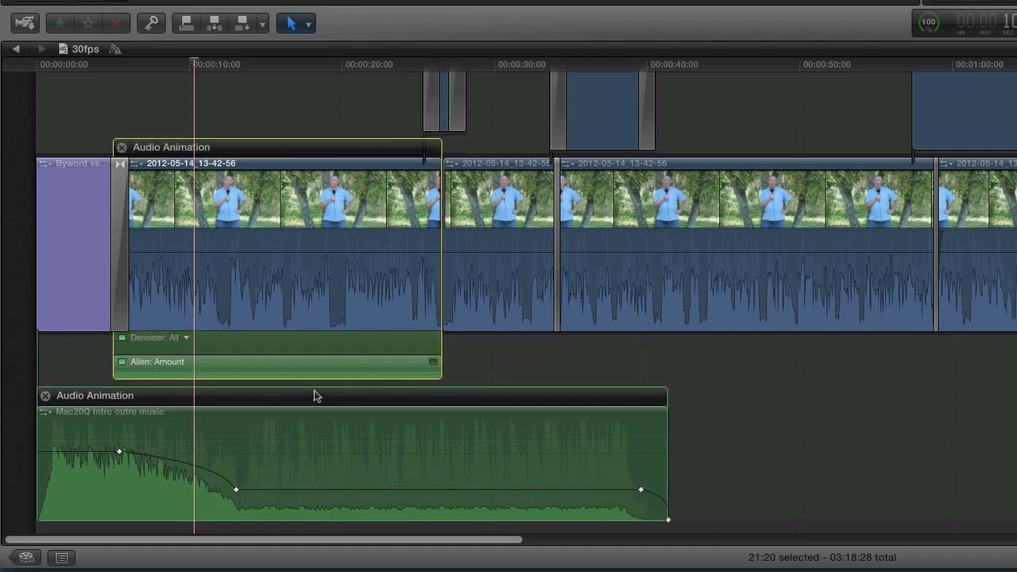
mouse_move(289, 337)
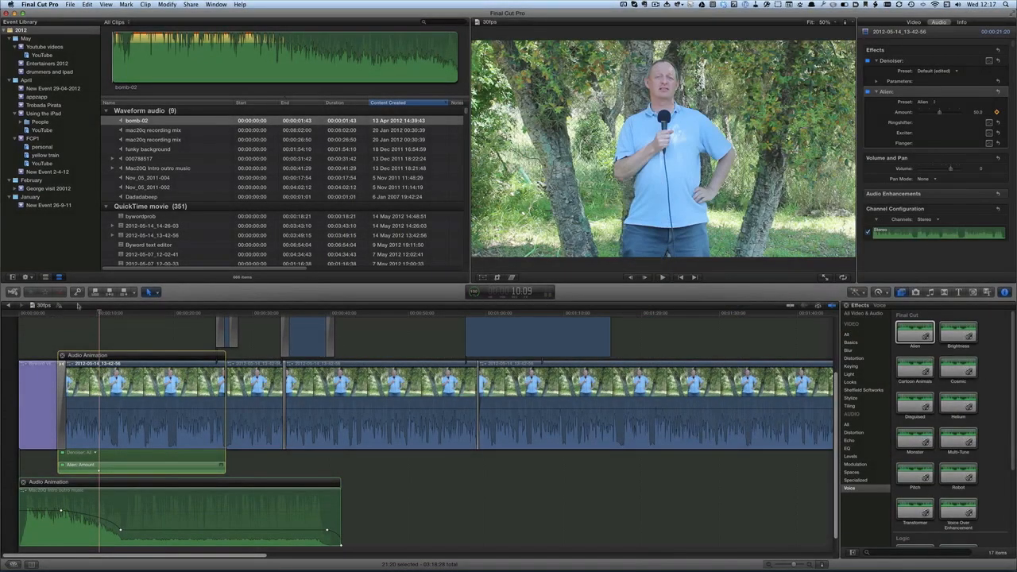
Add Alien Amount keyframes on the presenter clip, the first at 50.0 and the second pulled lower
click(149, 310)
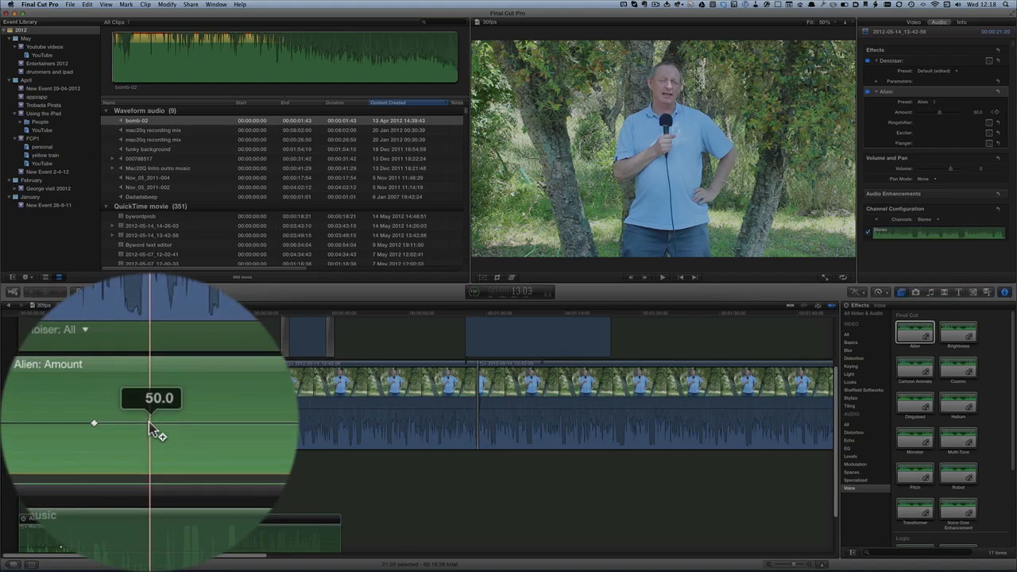
drag(151, 422, 236, 400)
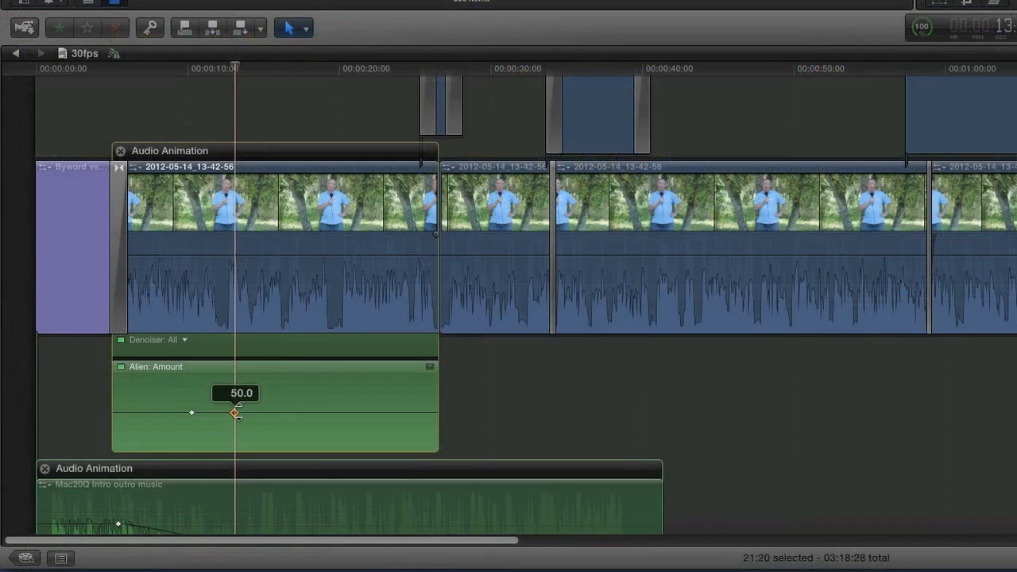
drag(236, 413, 235, 441)
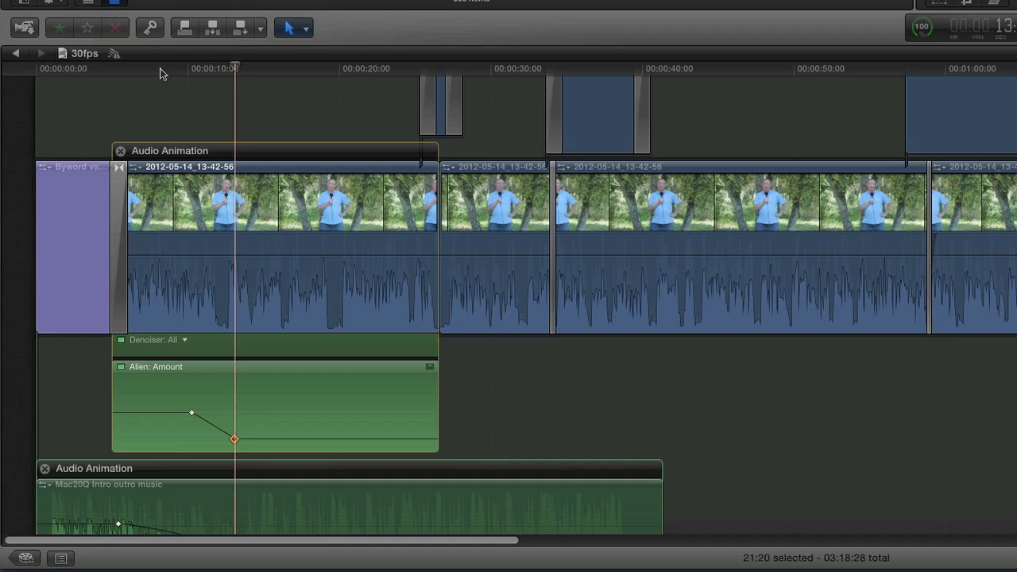
Place the playhead before ten seconds, then just past the second keyframe, to check the effect
click(162, 67)
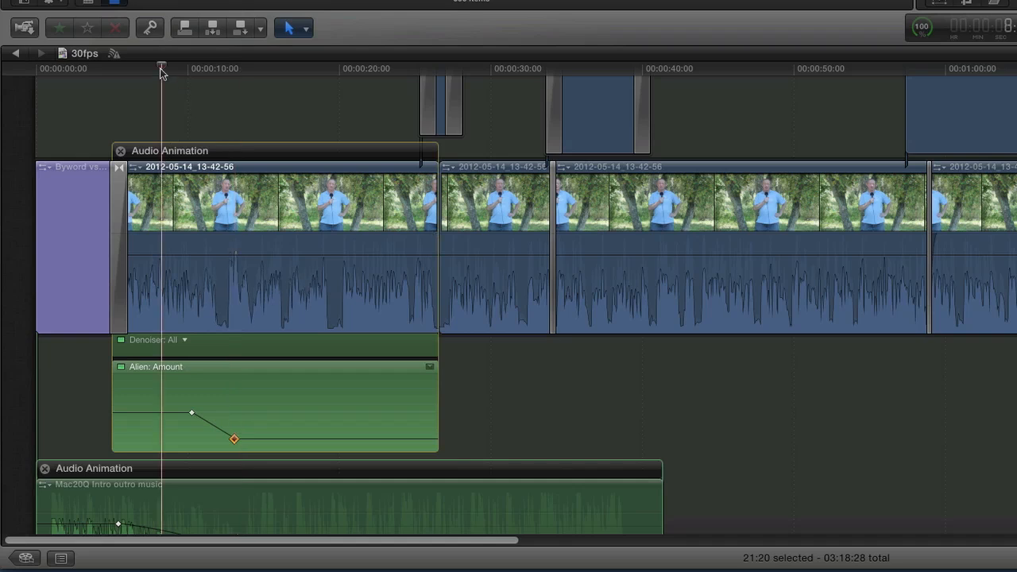
click(203, 69)
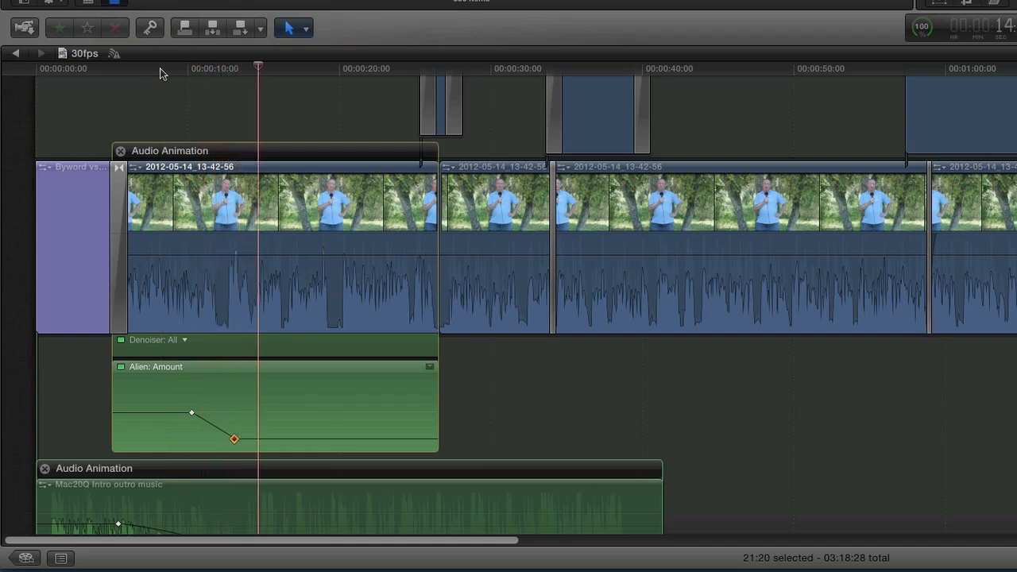
Try the second Alien Amount keyframe at 16.0 and 31.0, finally dragging it to the bottom
drag(234, 438, 234, 438)
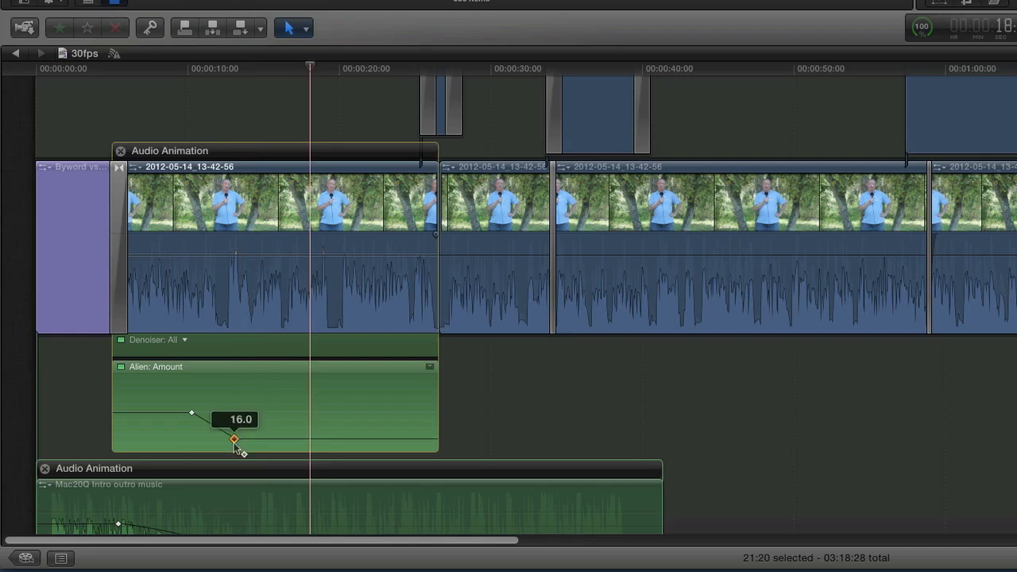
drag(234, 439, 235, 394)
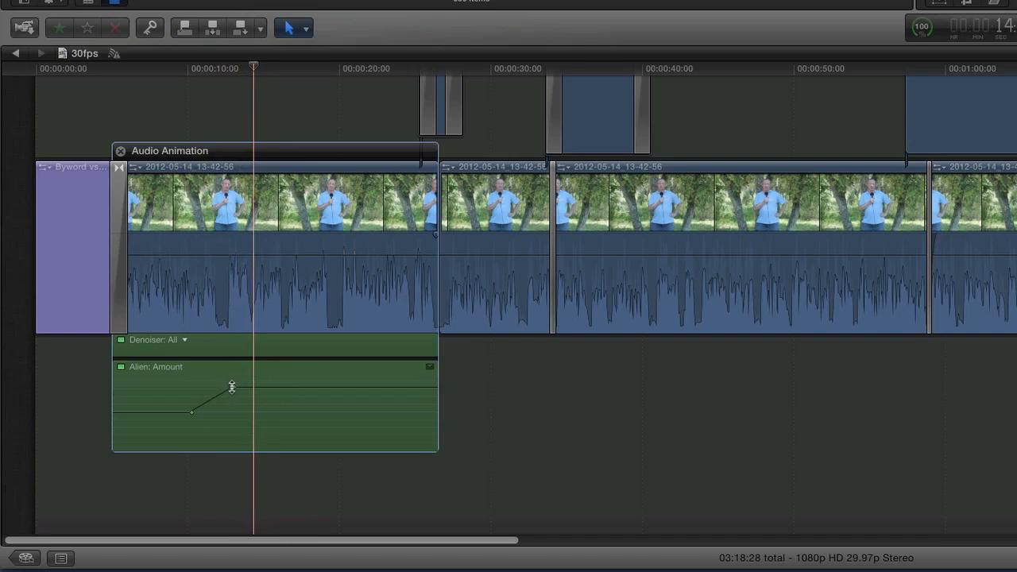
drag(232, 388, 232, 410)
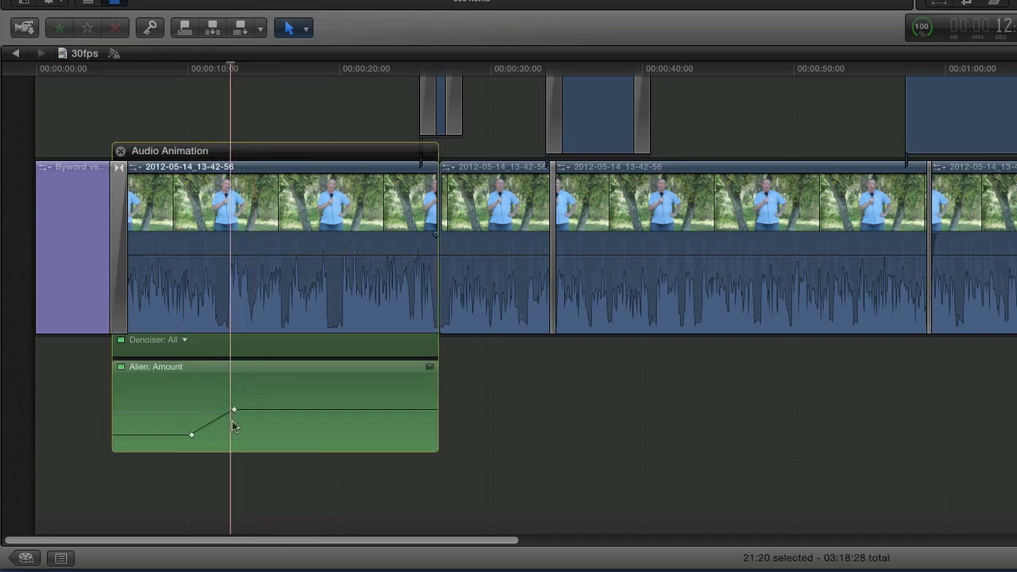
drag(232, 410, 235, 432)
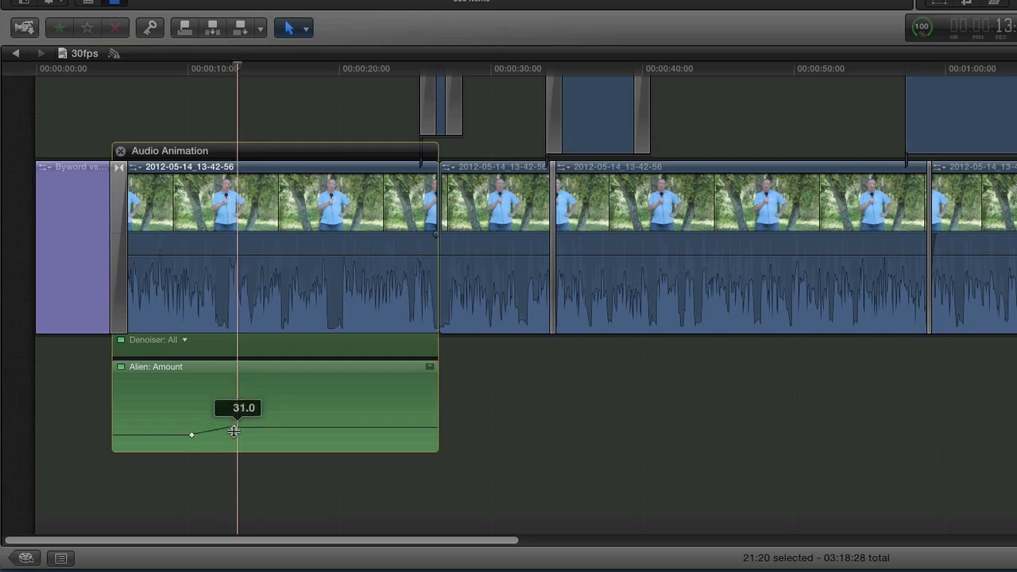
drag(232, 429, 232, 451)
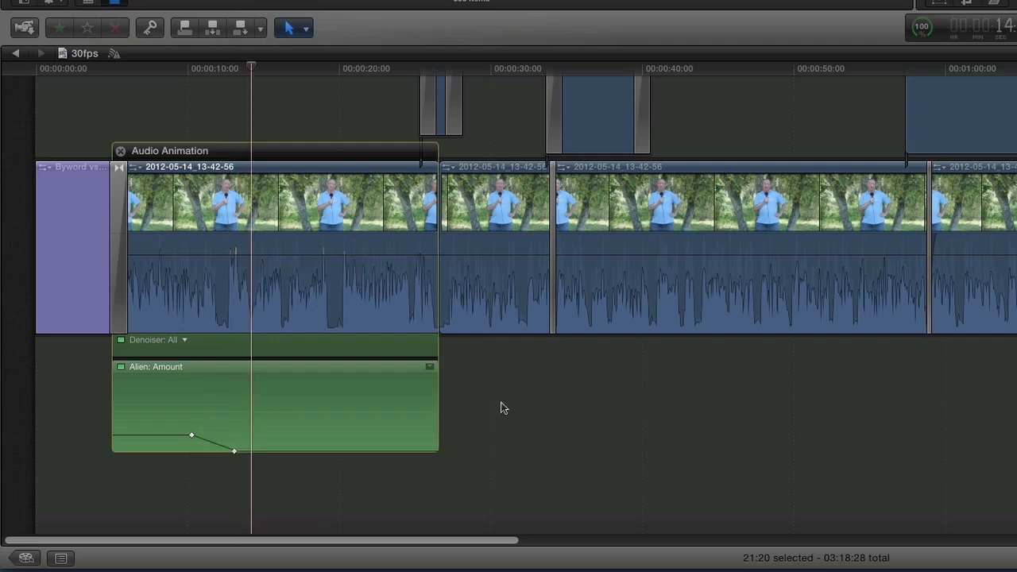